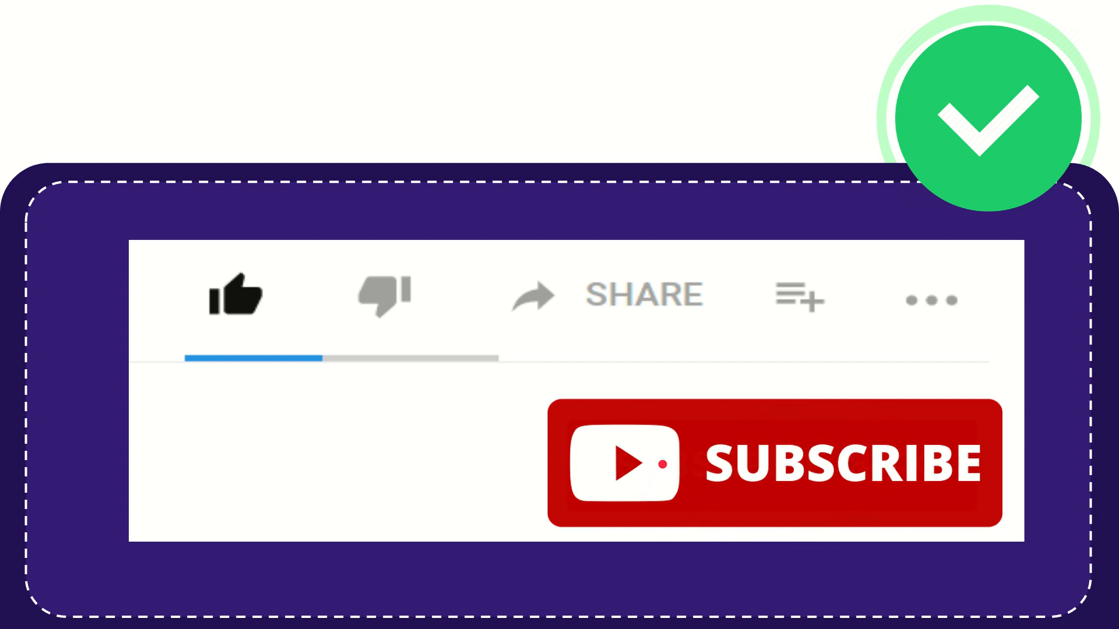
{"action": "left_click", "coordinate": [236, 296]}
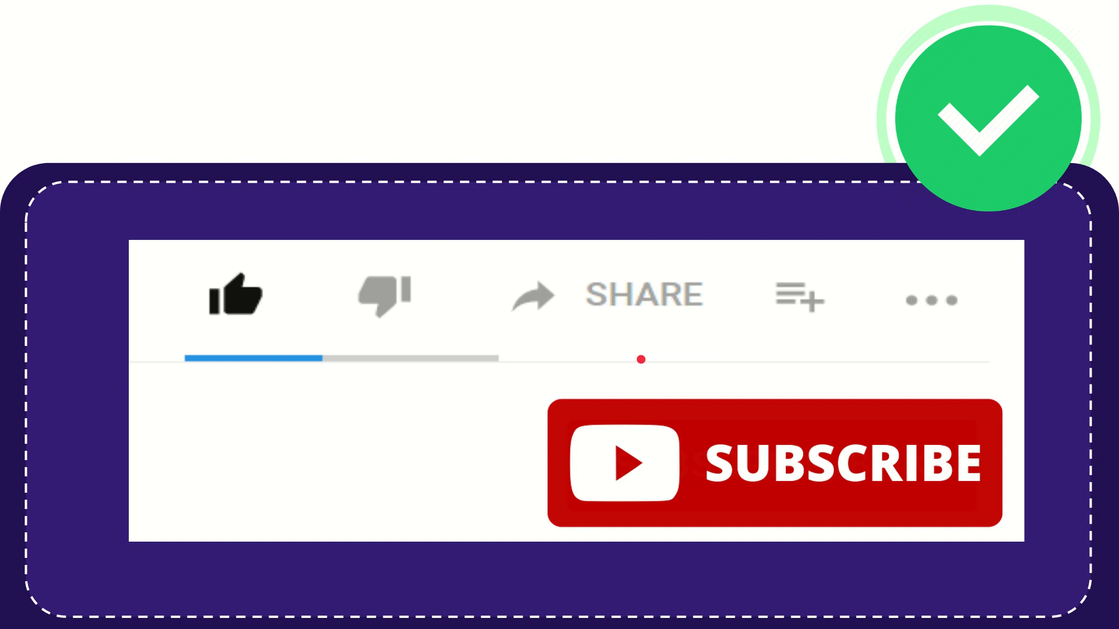
{"action": "left_click", "coordinate": [799, 296]}
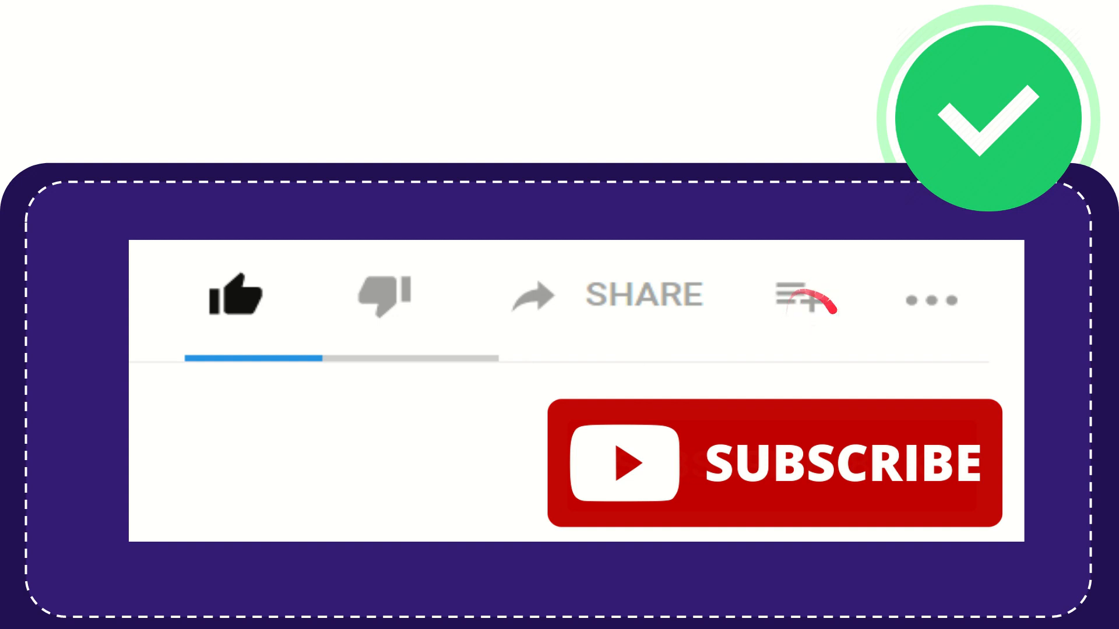
{"action": "mouse_move", "coordinate": [932, 299]}
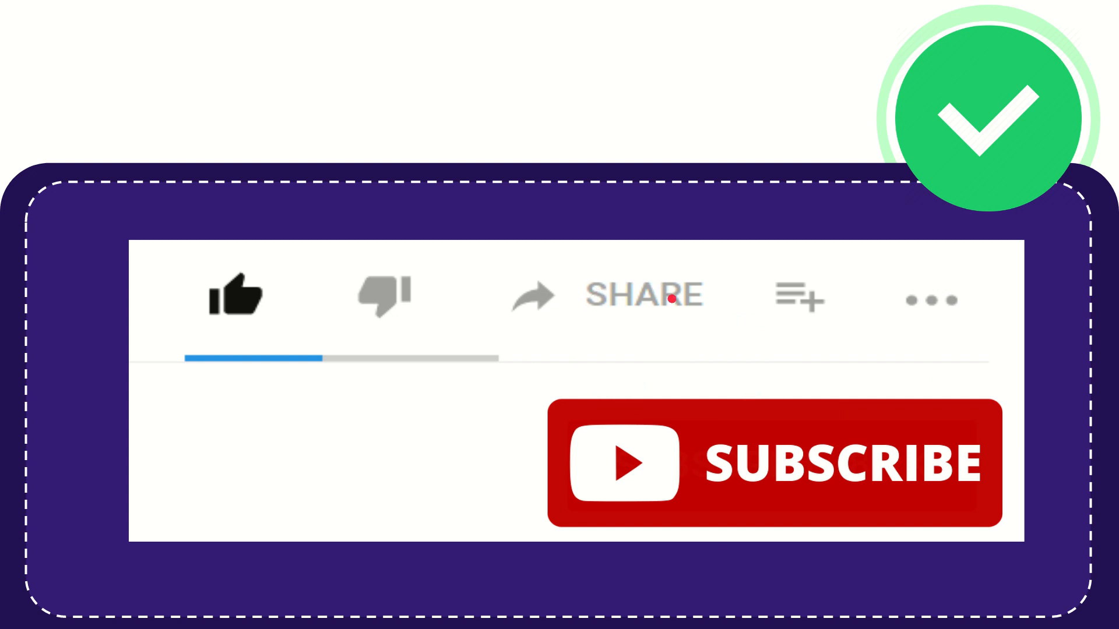
{"action": "mouse_move", "coordinate": [648, 355]}
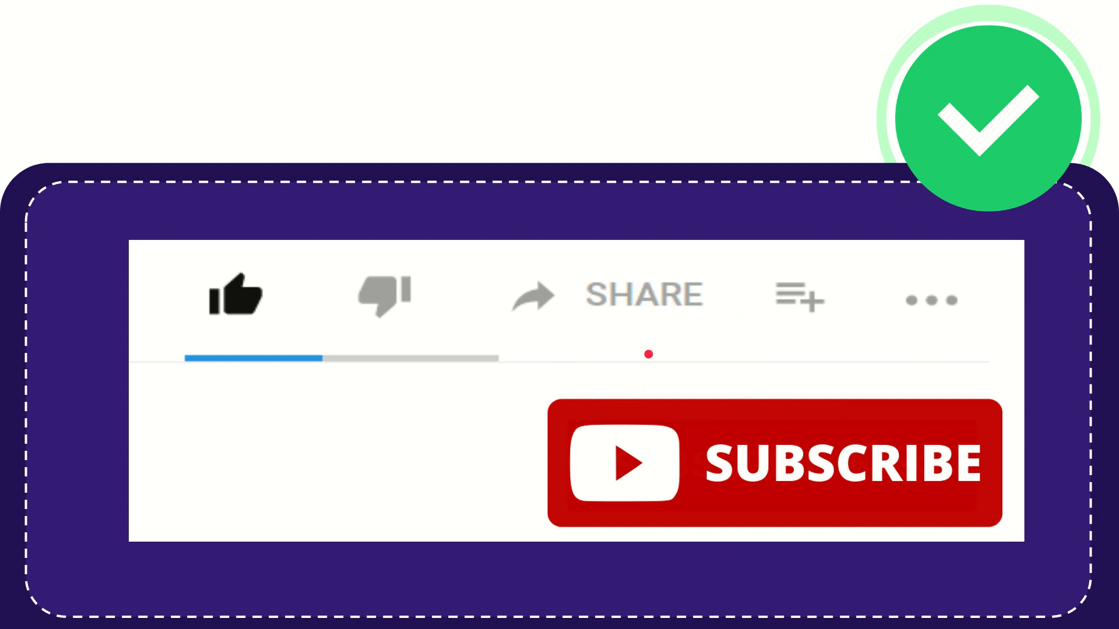